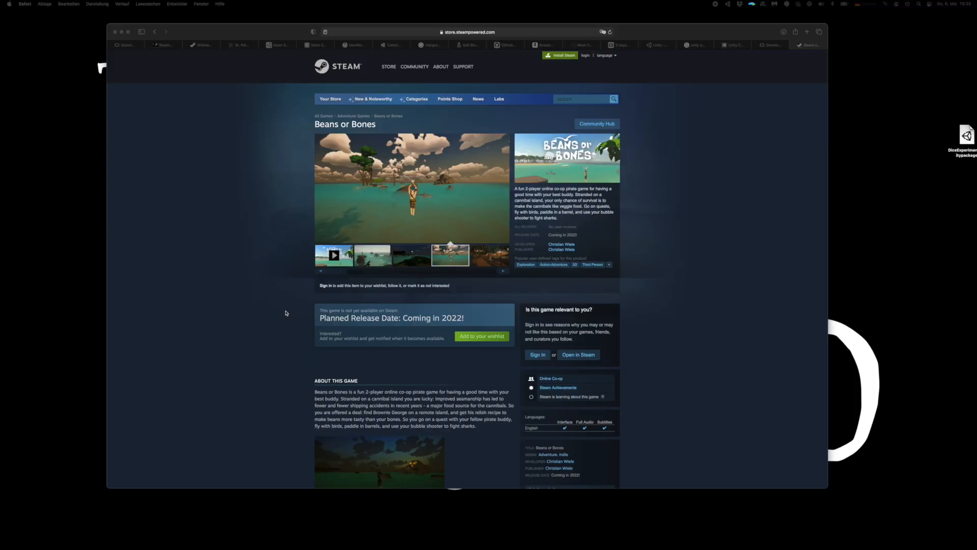
- Scroll to and open the POLYGON Pirates - Low Poly 3D Art Asset Store listing
scroll(down, 3)
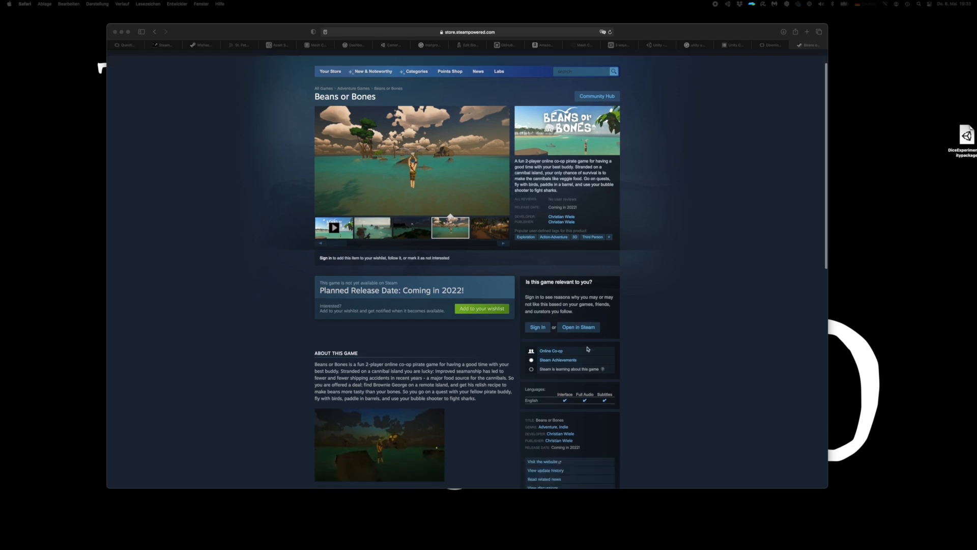
scroll(down, 3)
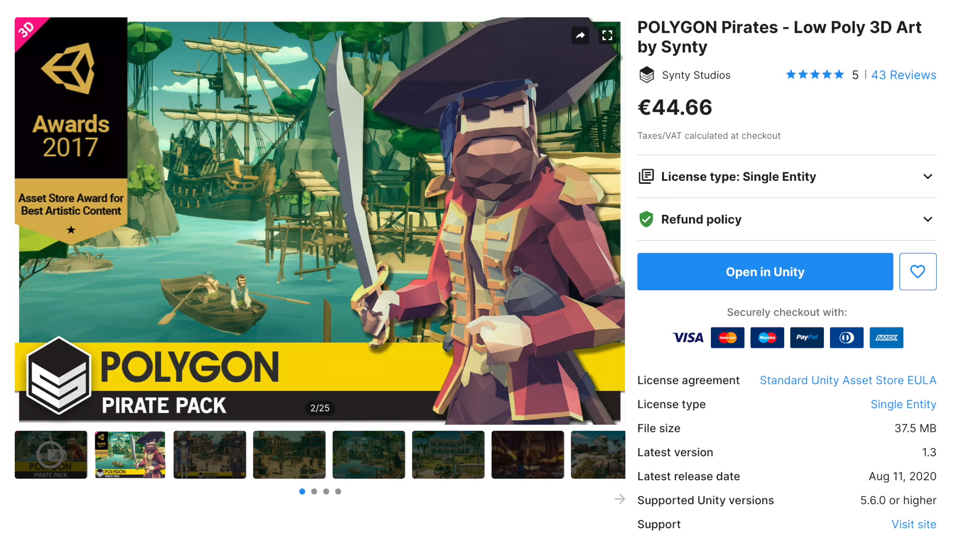
click(764, 271)
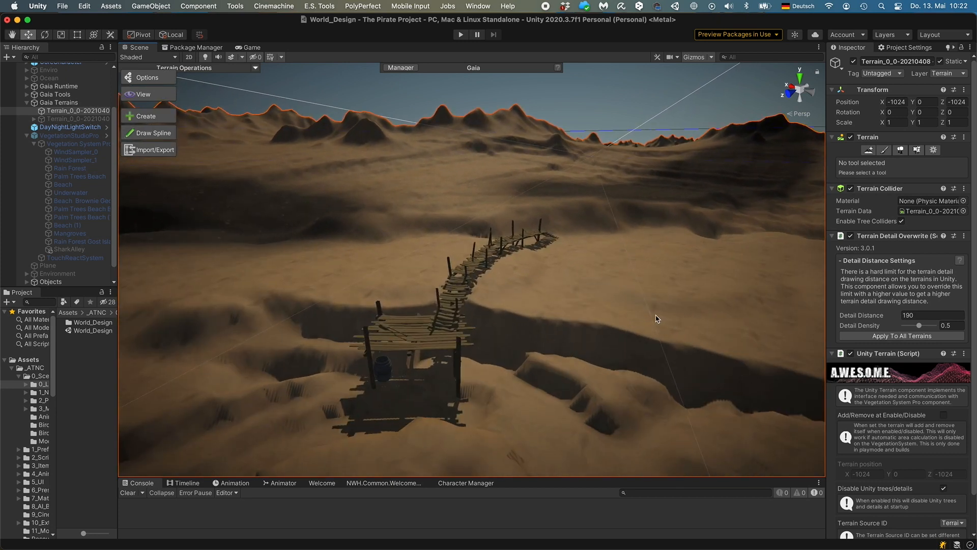
- Fly across the sandy terrain, then enable the Ocean object to flood the island
drag(655, 318, 487, 331)
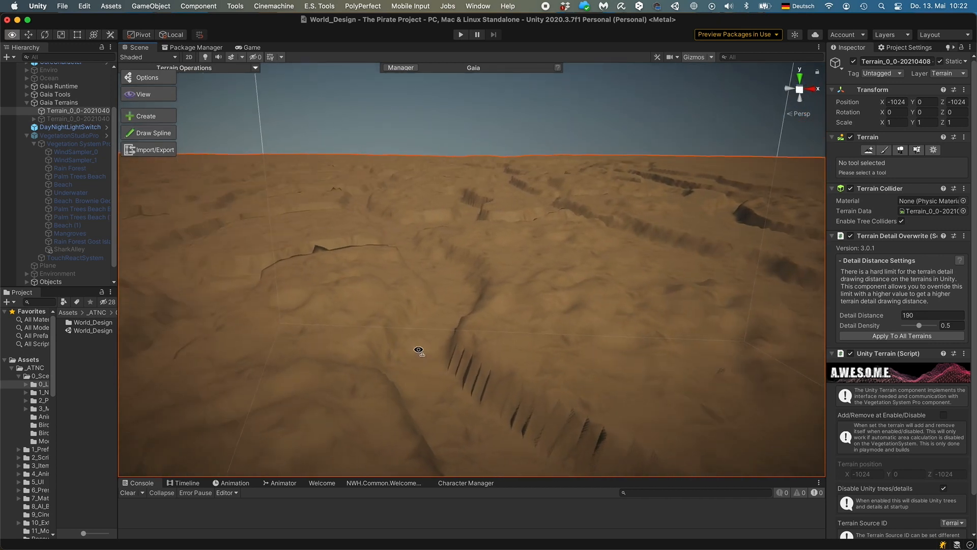
click(48, 132)
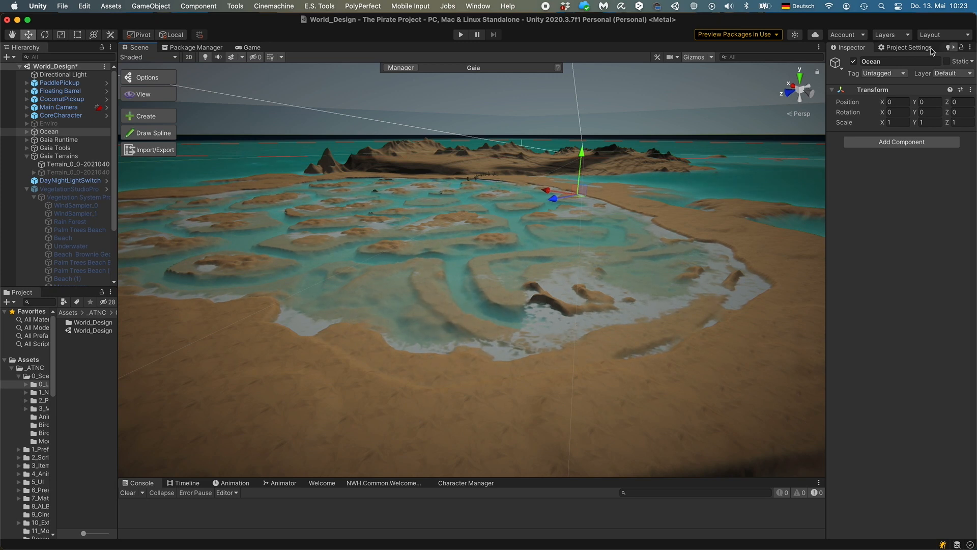
- Set the stylized terrain's Geometry Displacement Strength to 0 for comparison, then back to 12
click(74, 180)
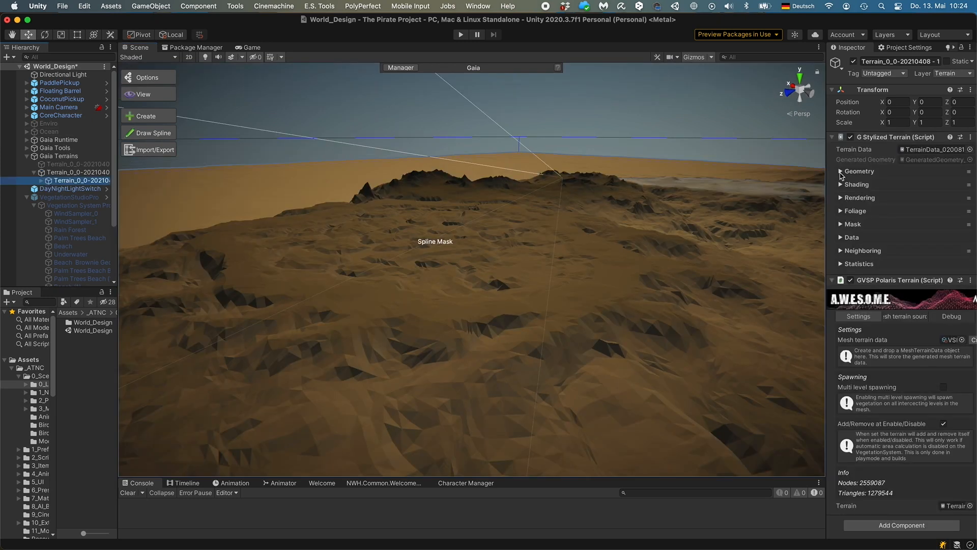
click(841, 171)
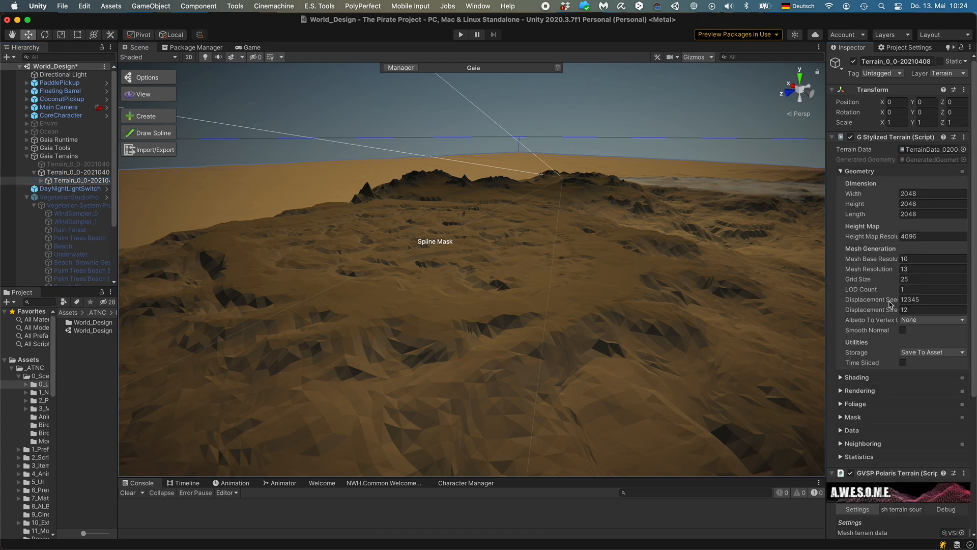
click(930, 309)
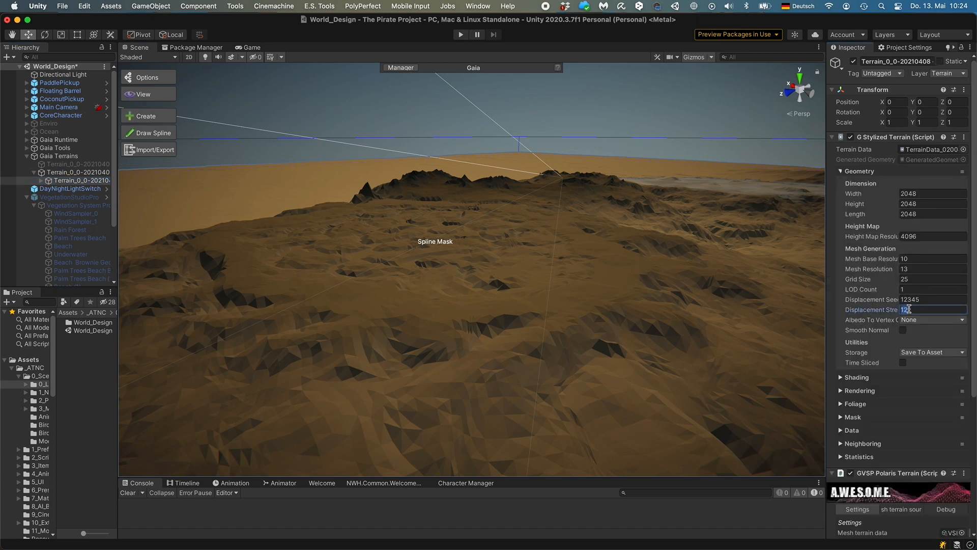
text(0)
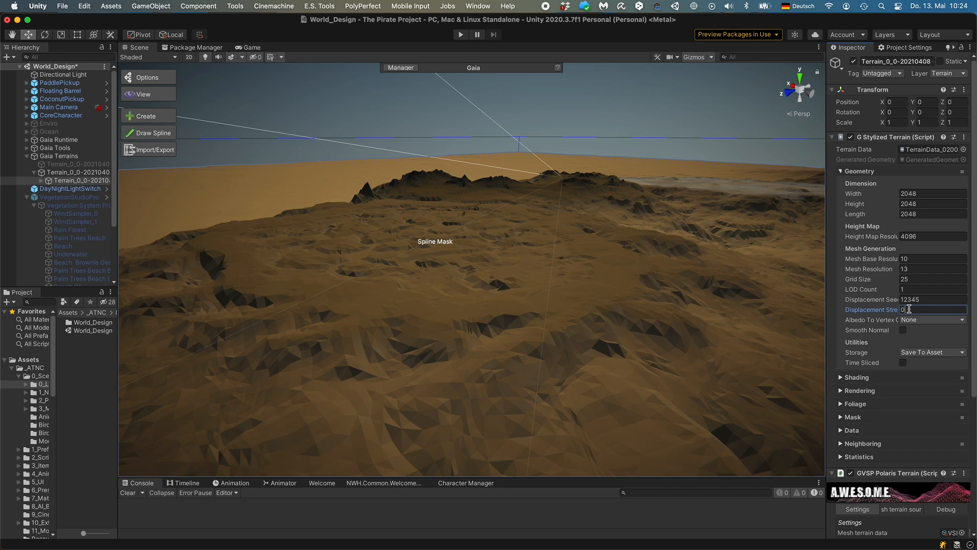
click(933, 309)
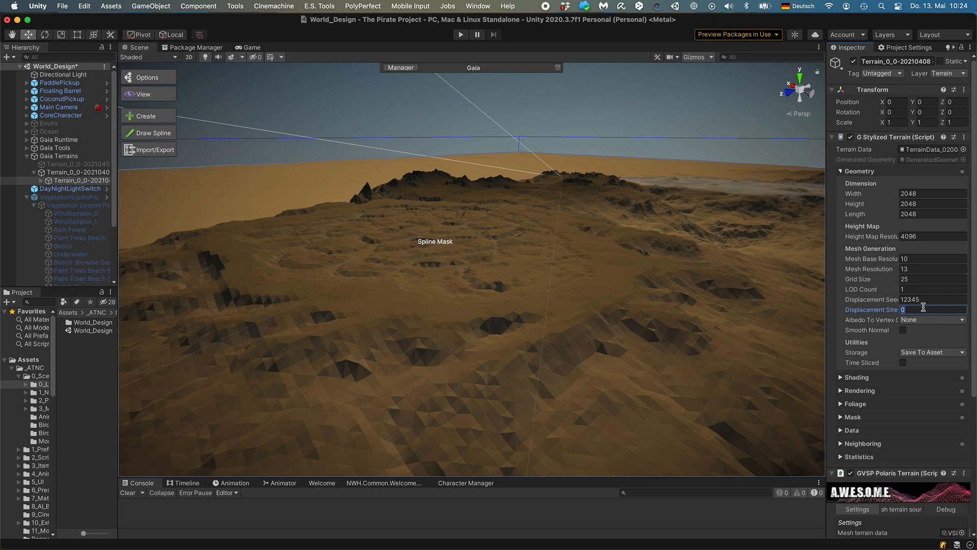
text(12)
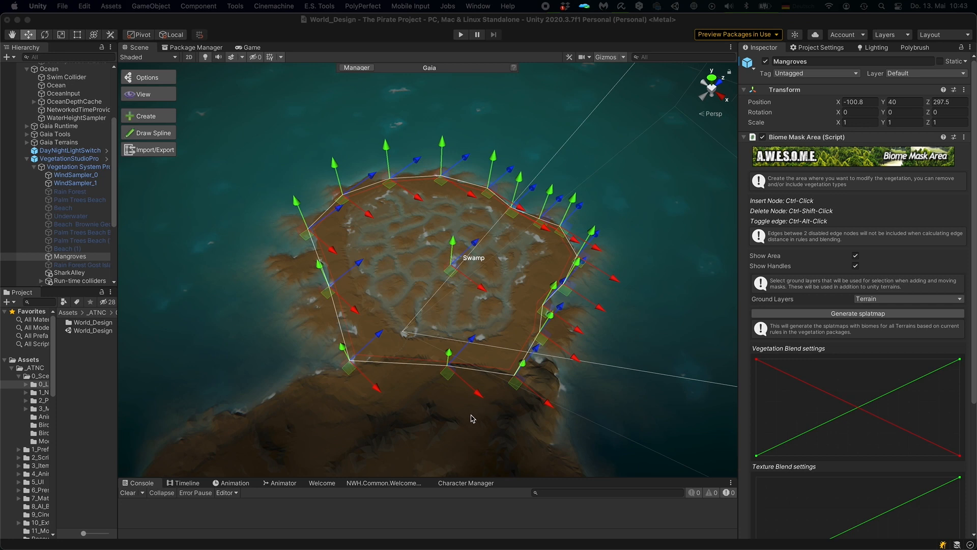
mouse_move(449, 418)
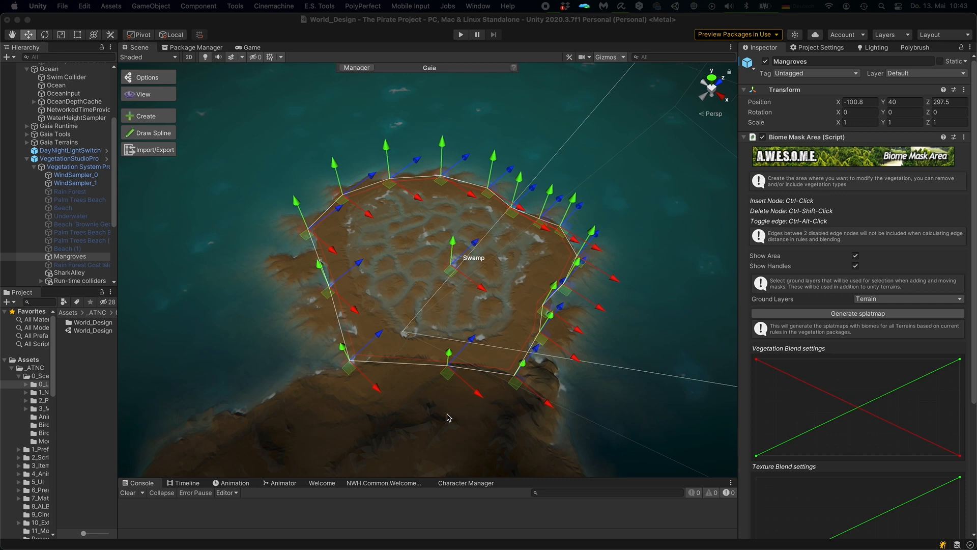
mouse_move(430, 413)
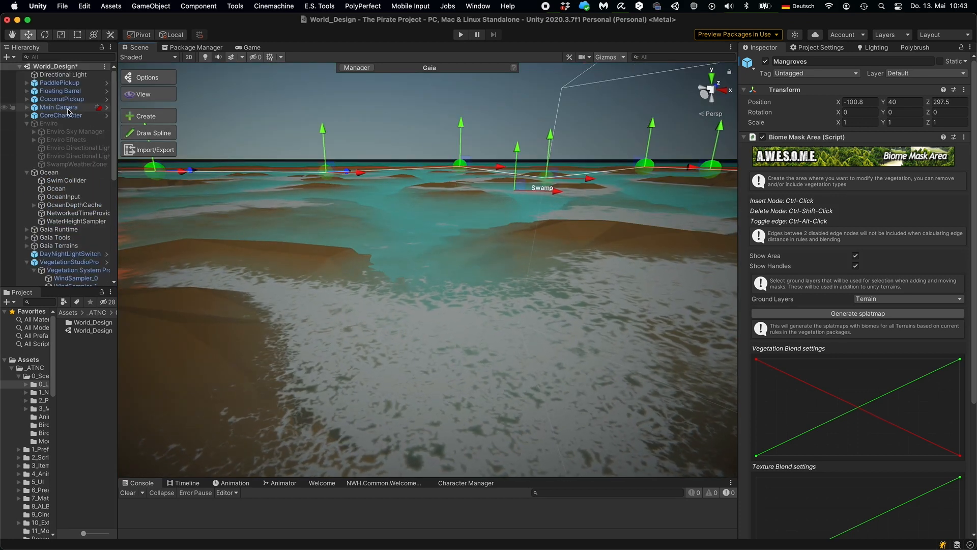
- Select Enviro, then Vegetation System Pro to display the Mangroves package in the Inspector
click(49, 123)
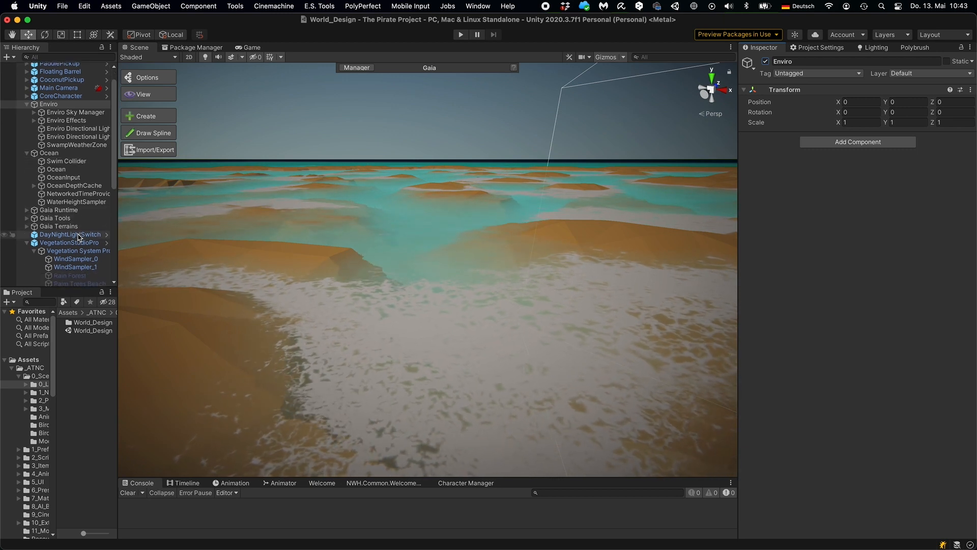
click(77, 250)
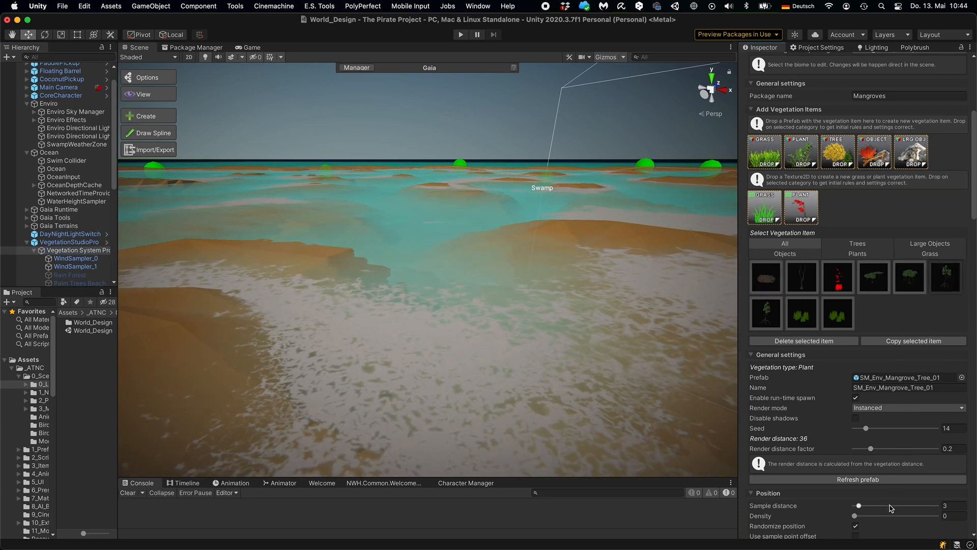
- Lower SM_Env_Mangrove_Tree_02 density and set SM_Env_Mangrove_Roots_01 density to 0
drag(855, 515, 916, 516)
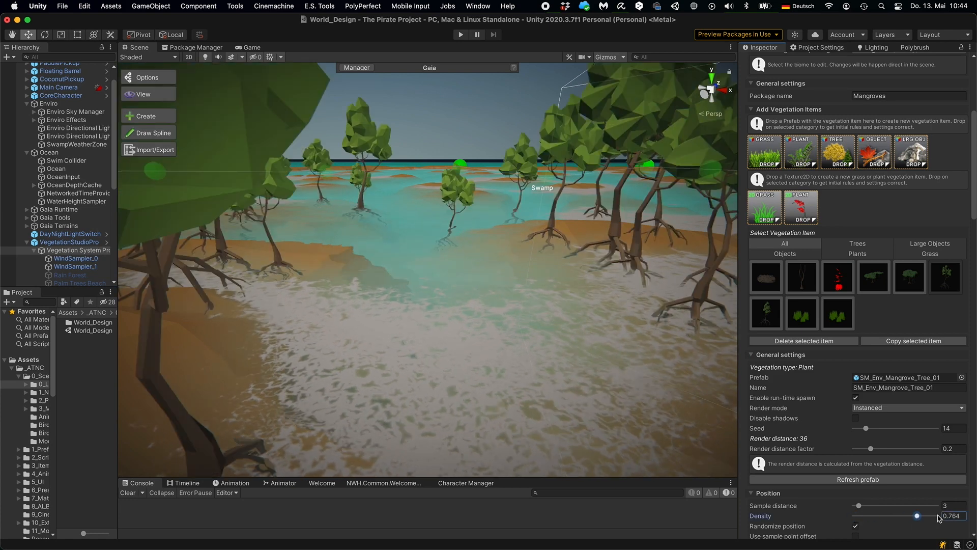
drag(916, 516, 966, 516)
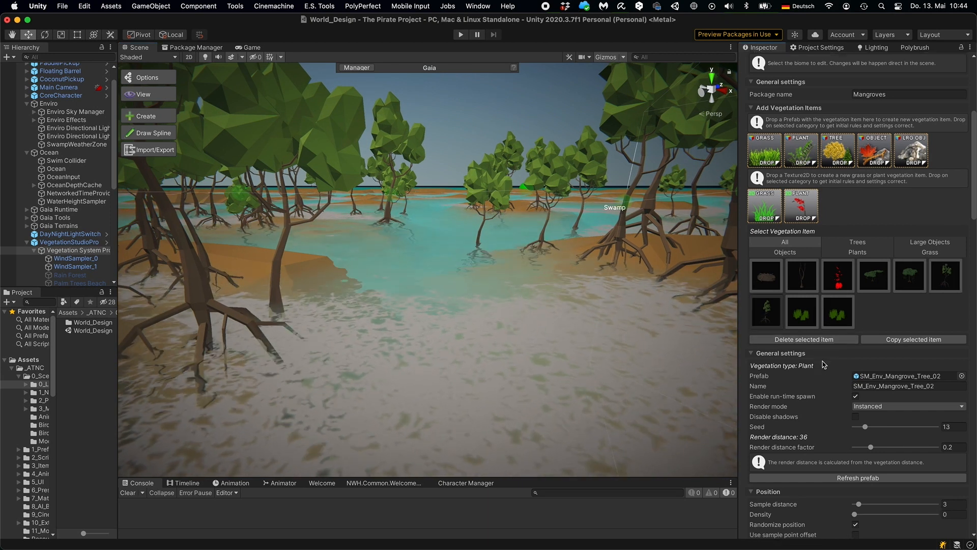
drag(857, 513, 880, 513)
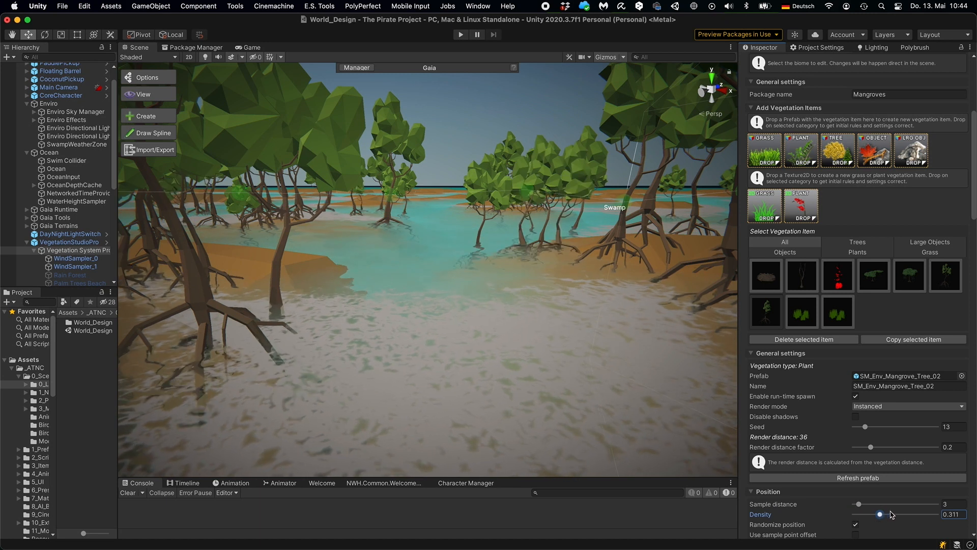
drag(880, 513, 938, 513)
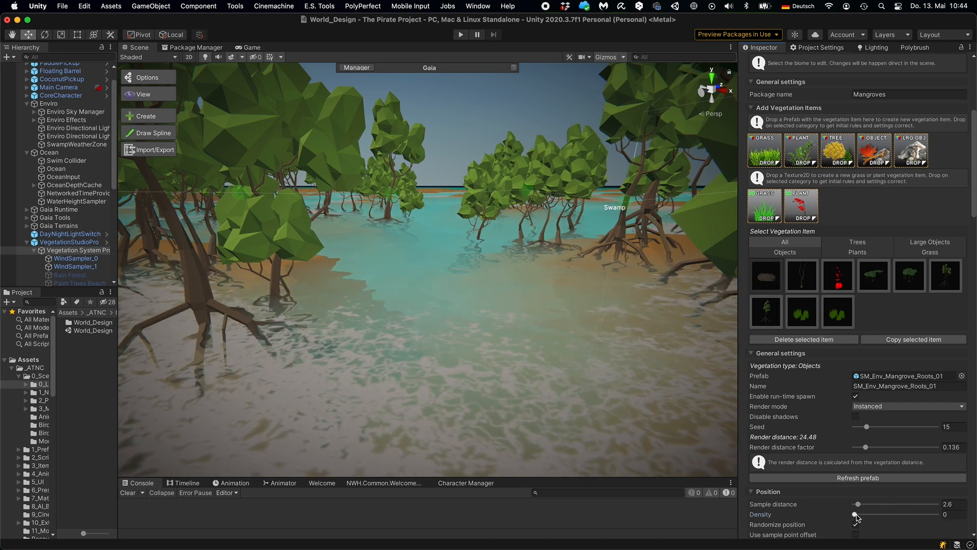
drag(854, 514, 935, 514)
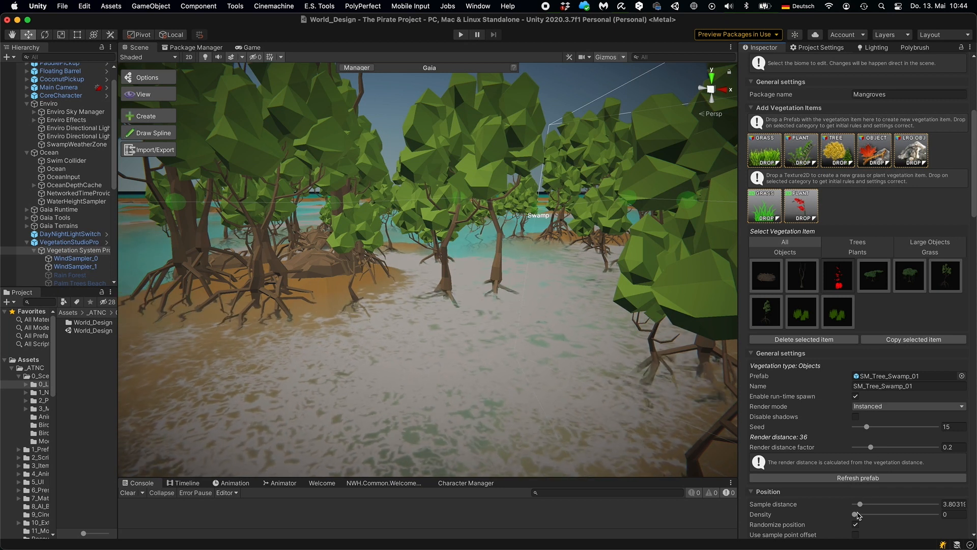
- Adjust swamp tree spacing and raise GrassTall density to about 0.957
drag(855, 513, 934, 514)
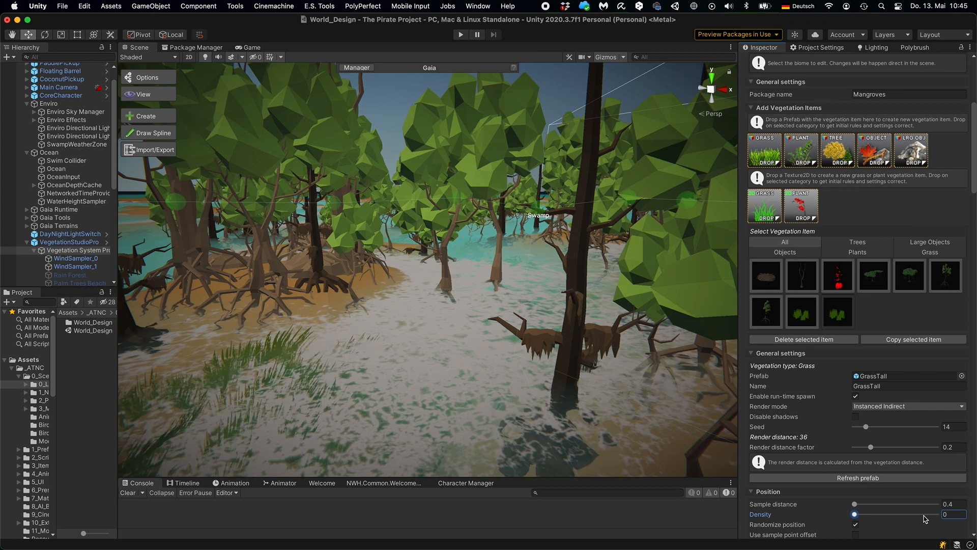
drag(855, 513, 932, 514)
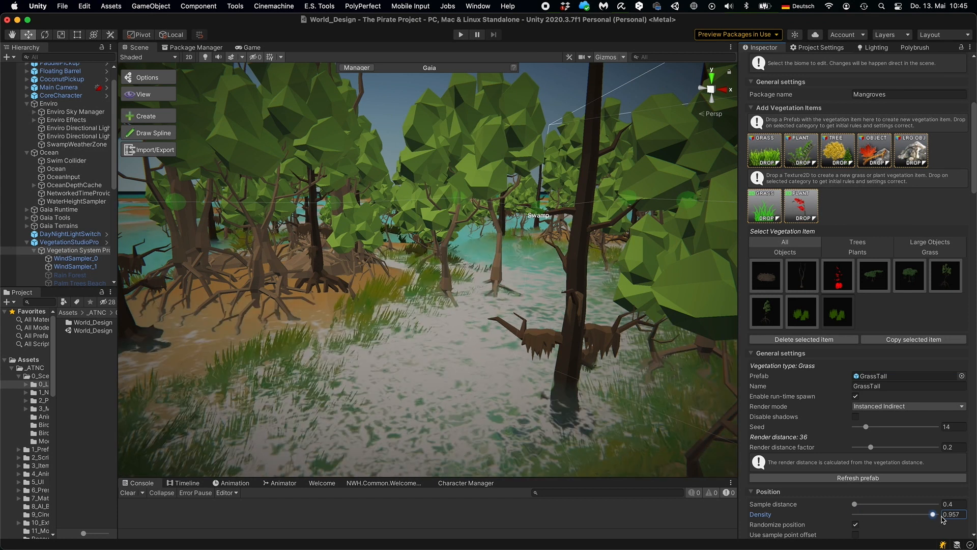
drag(932, 514, 967, 514)
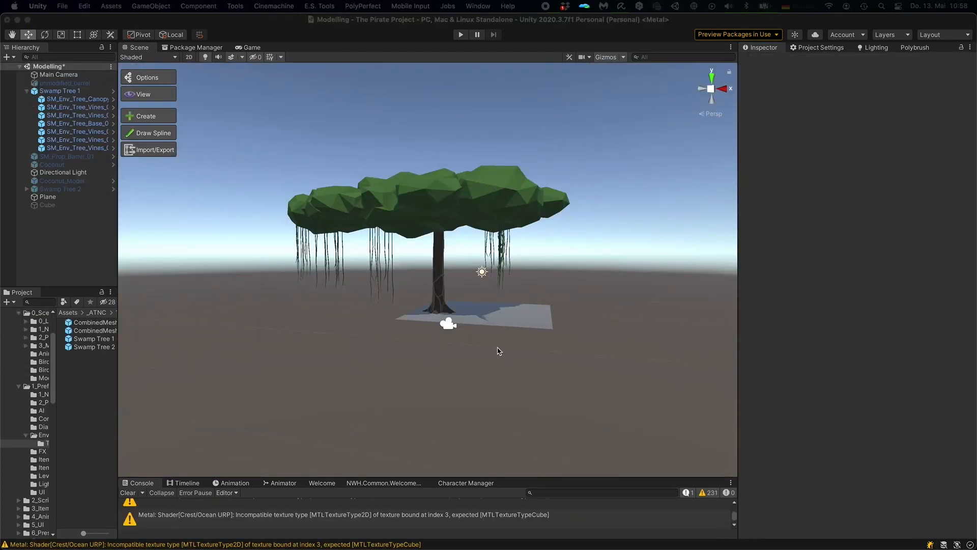
mouse_move(472, 354)
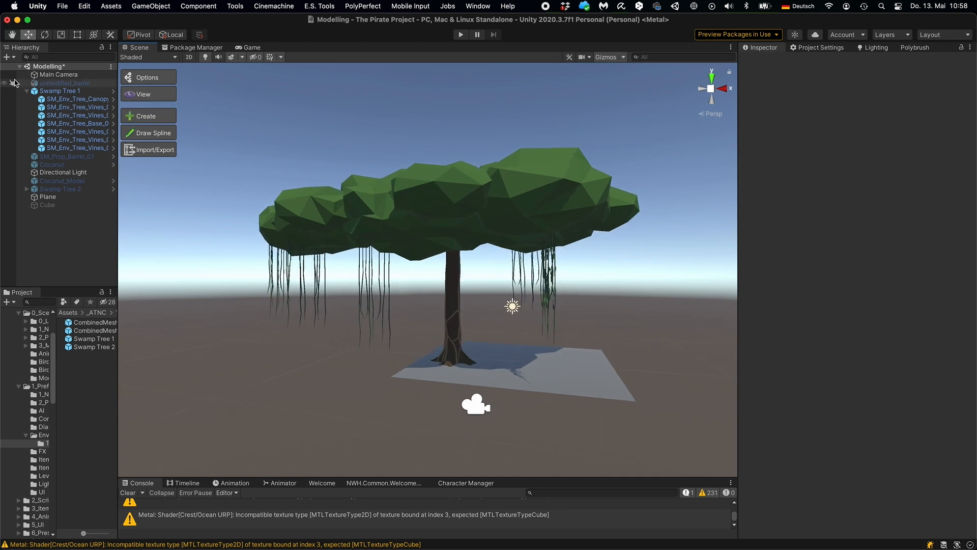
- Inspect Swamp Tree 1, its SM_Env_Tree_Base_01 trunk and canopy, then deselect
click(60, 91)
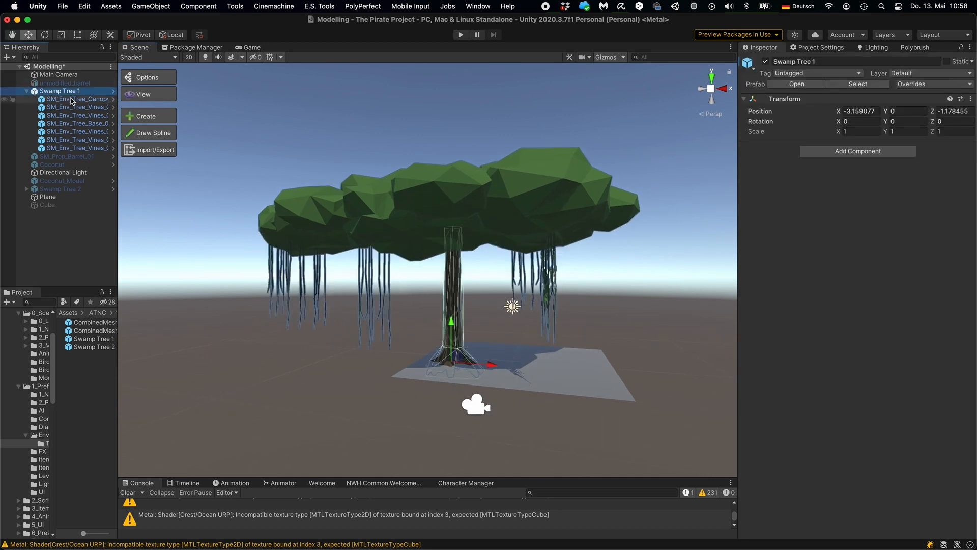
click(66, 123)
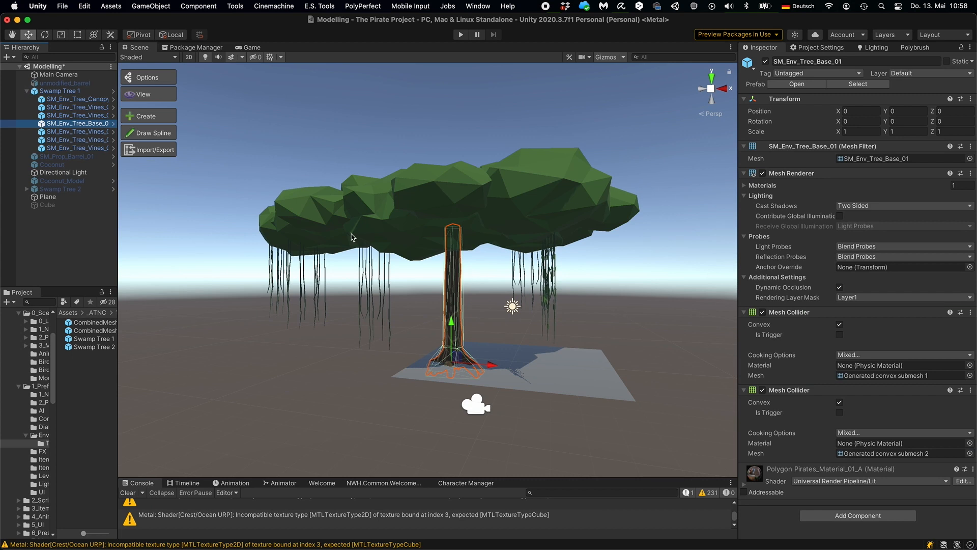
click(71, 98)
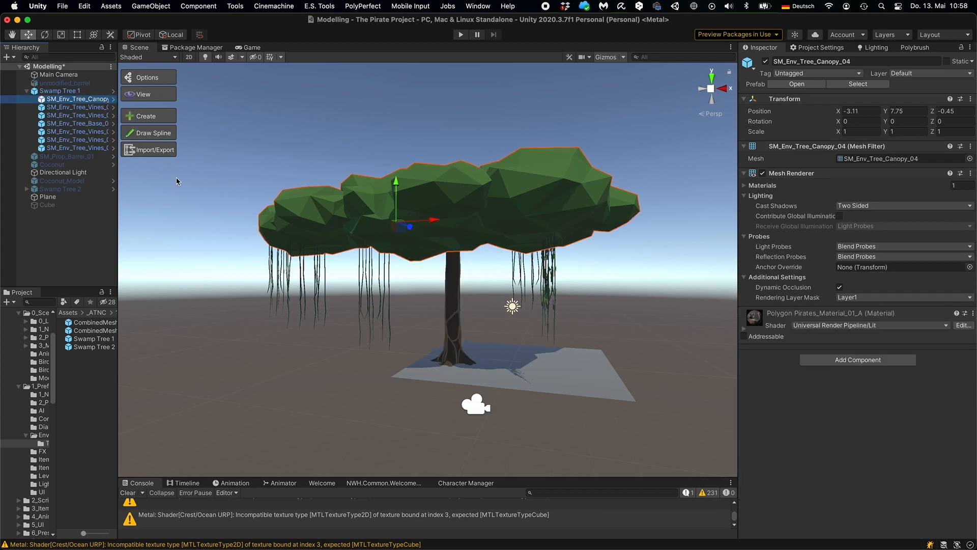
click(71, 115)
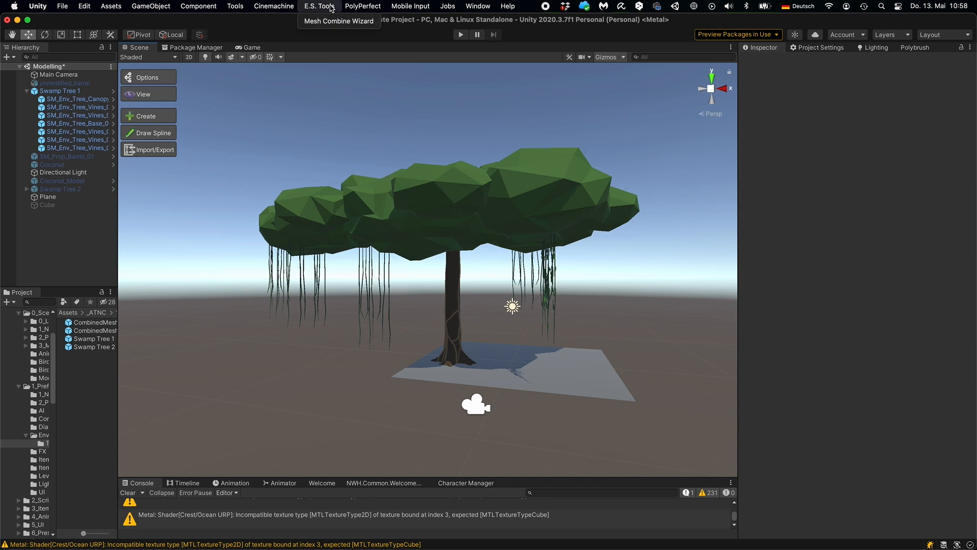
click(339, 21)
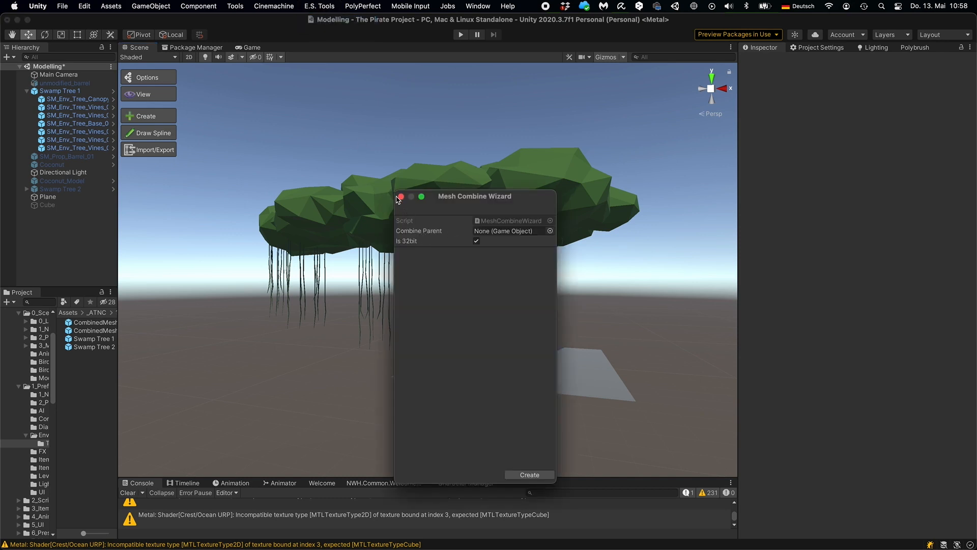
click(529, 474)
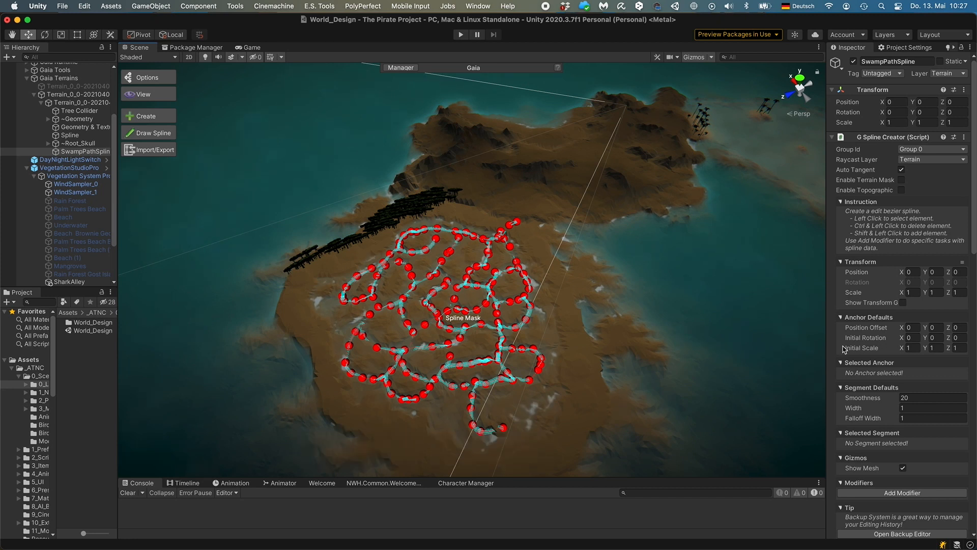
mouse_move(647, 288)
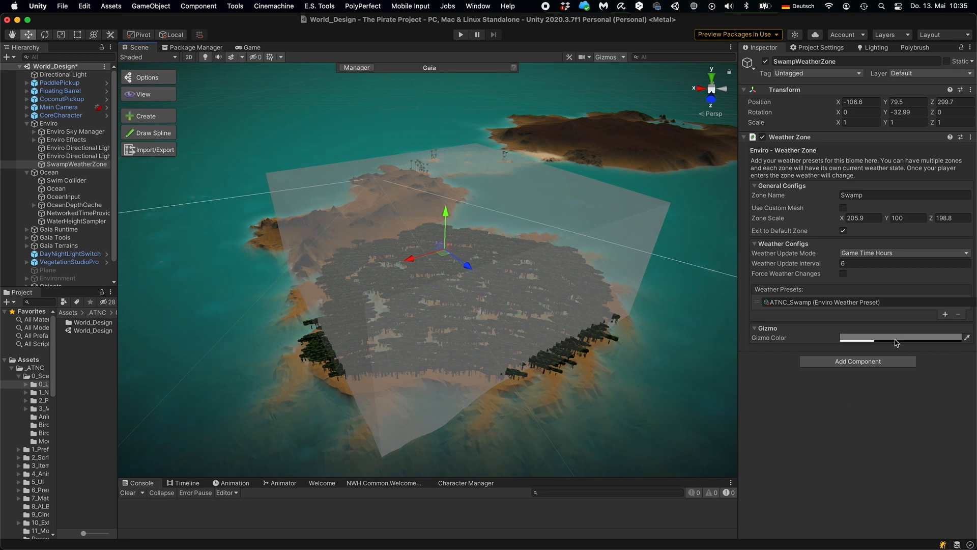
mouse_move(806, 316)
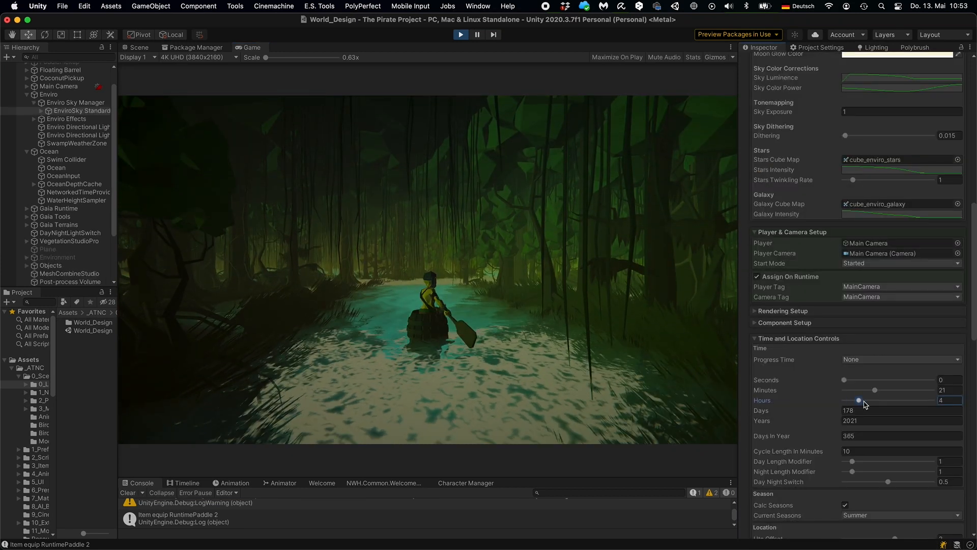
- Drag EnviroSky Standard's Hours slider from 4 through 8 to 14 during play
drag(858, 400, 870, 400)
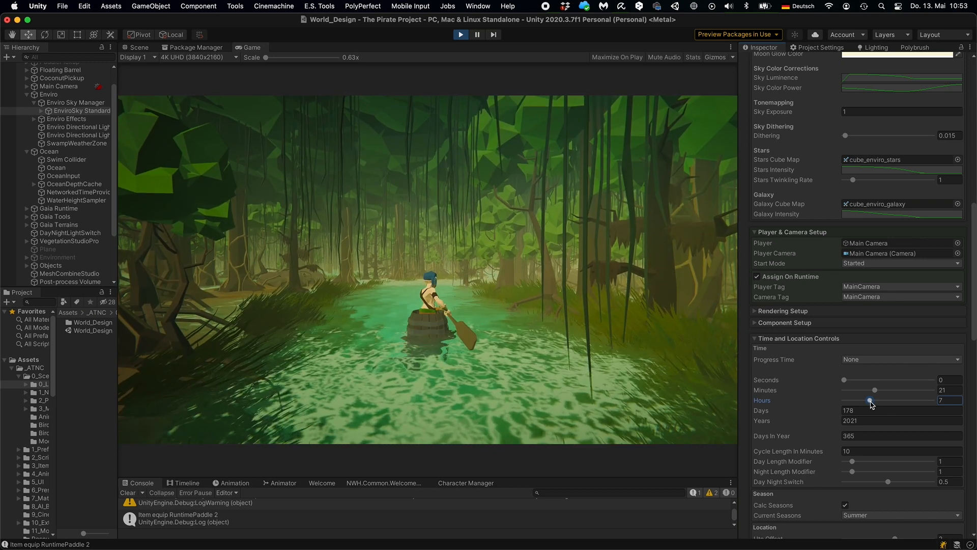
drag(870, 402, 880, 401)
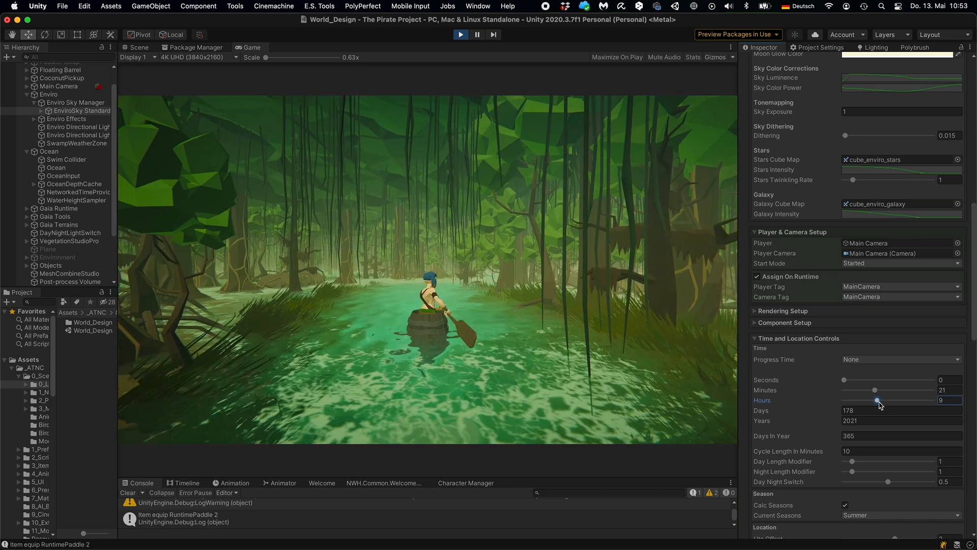
drag(875, 400, 897, 401)
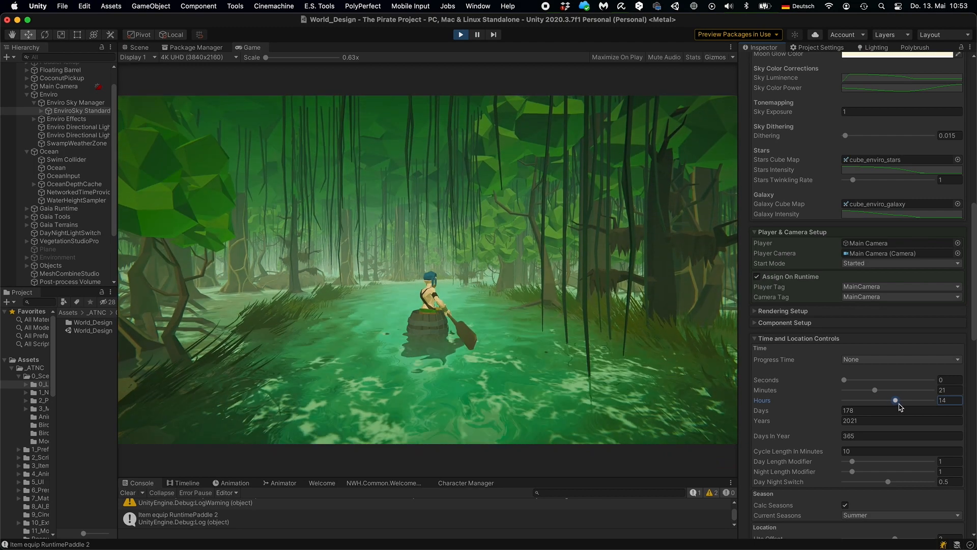